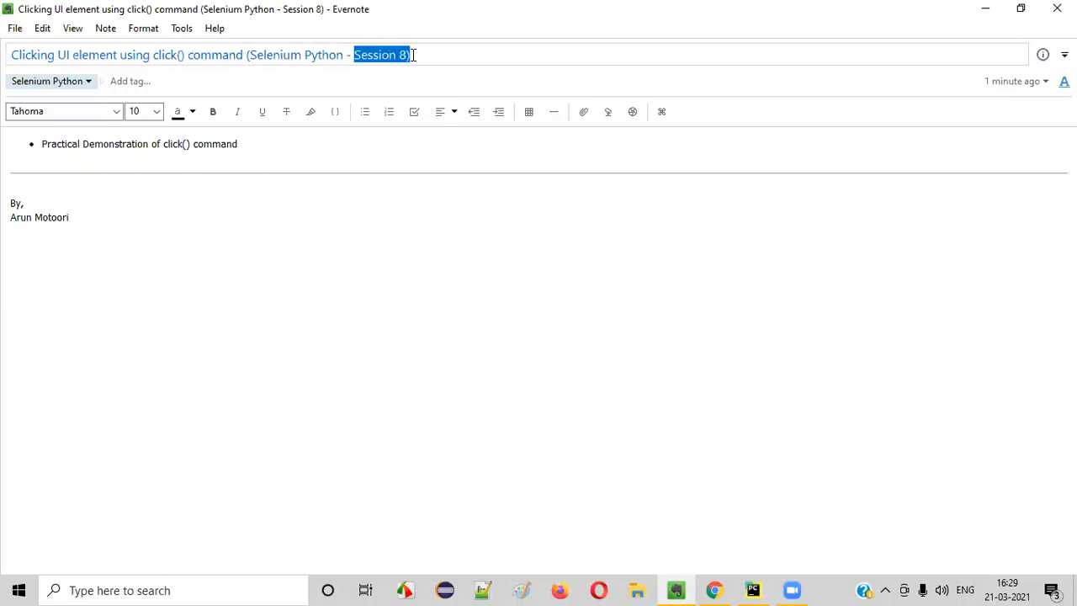
{"action": "mouse_move", "coordinate": [50, 81]}
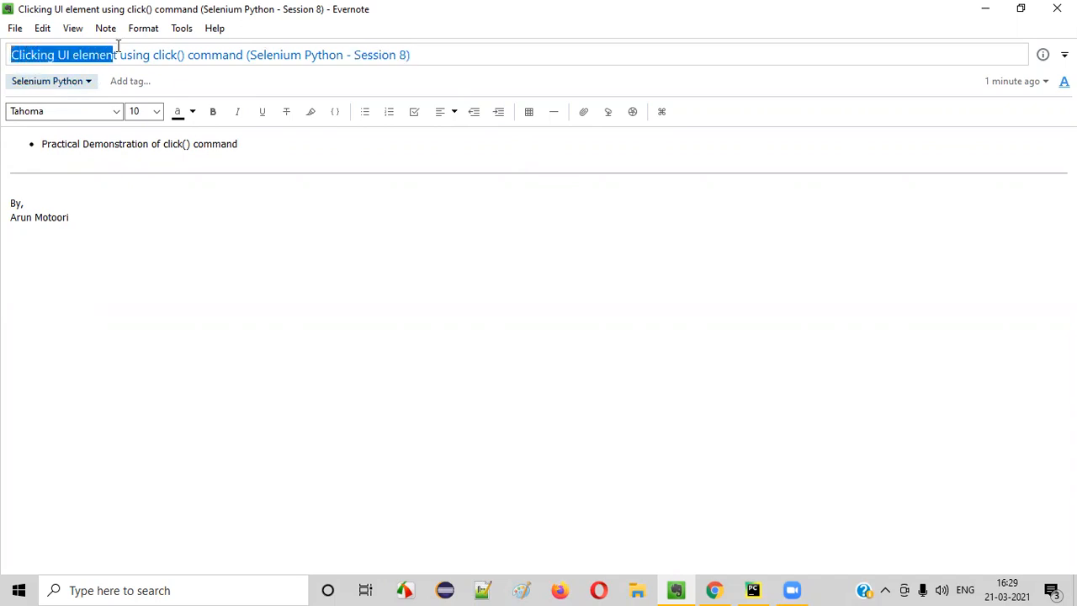
Step: Switch from the Evernote note to Demo.py and review its driver.get and maximize_window lines
{"action": "double_click", "coordinate": [164, 54]}
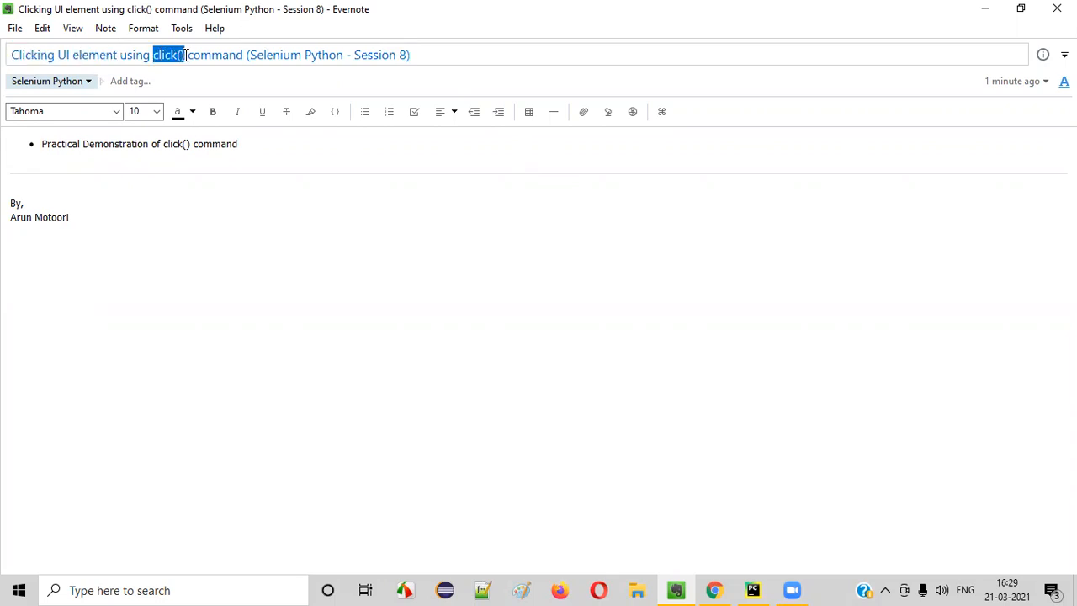
{"action": "mouse_move", "coordinate": [500, 373]}
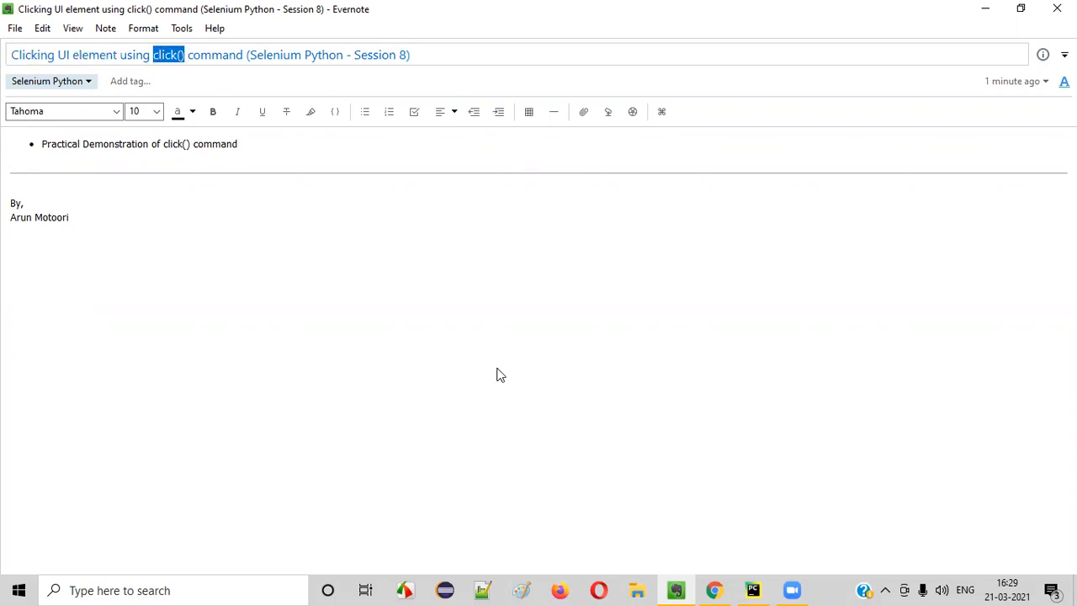
{"action": "mouse_move", "coordinate": [752, 589]}
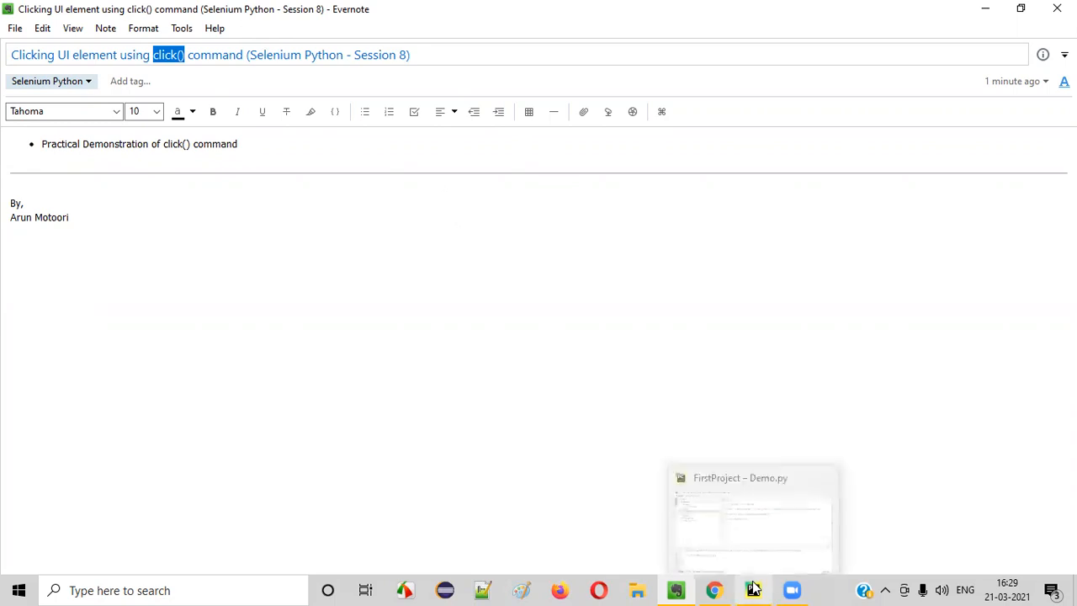
{"action": "left_click", "coordinate": [752, 505]}
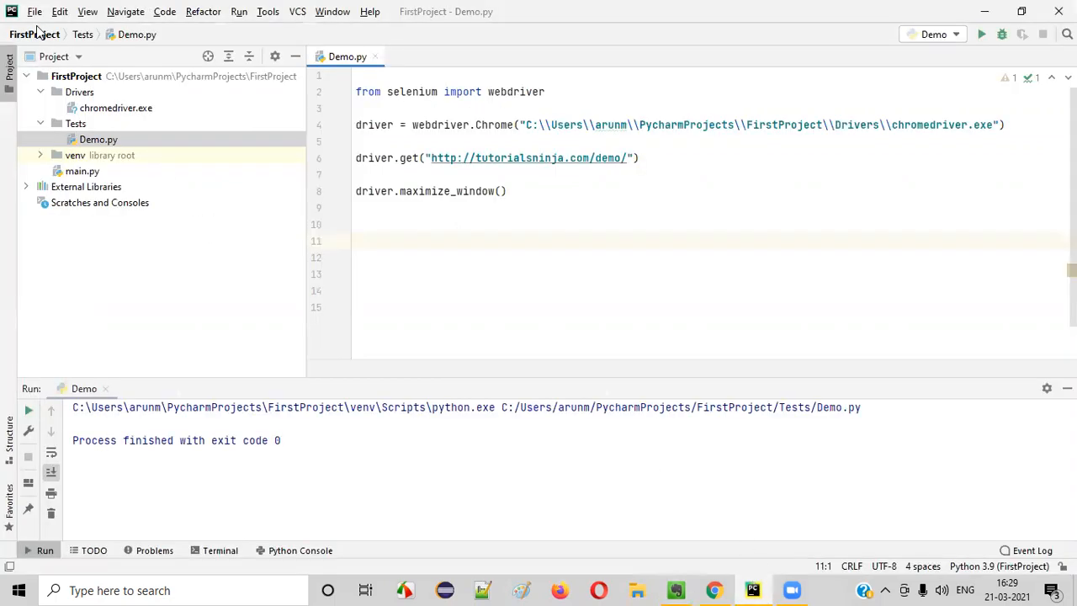
{"action": "mouse_move", "coordinate": [467, 219]}
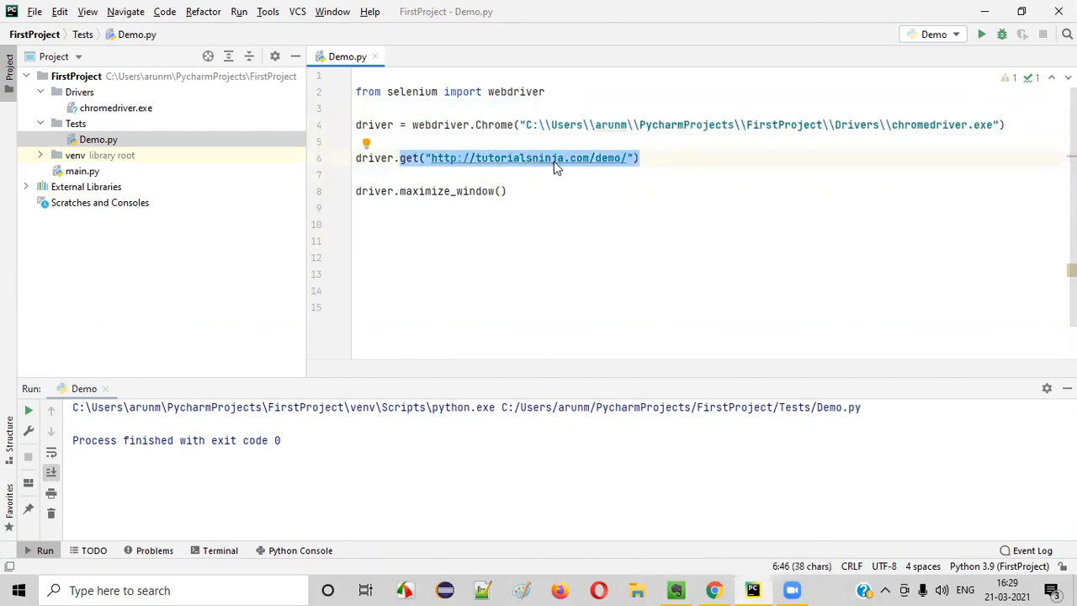
{"action": "mouse_move", "coordinate": [501, 131]}
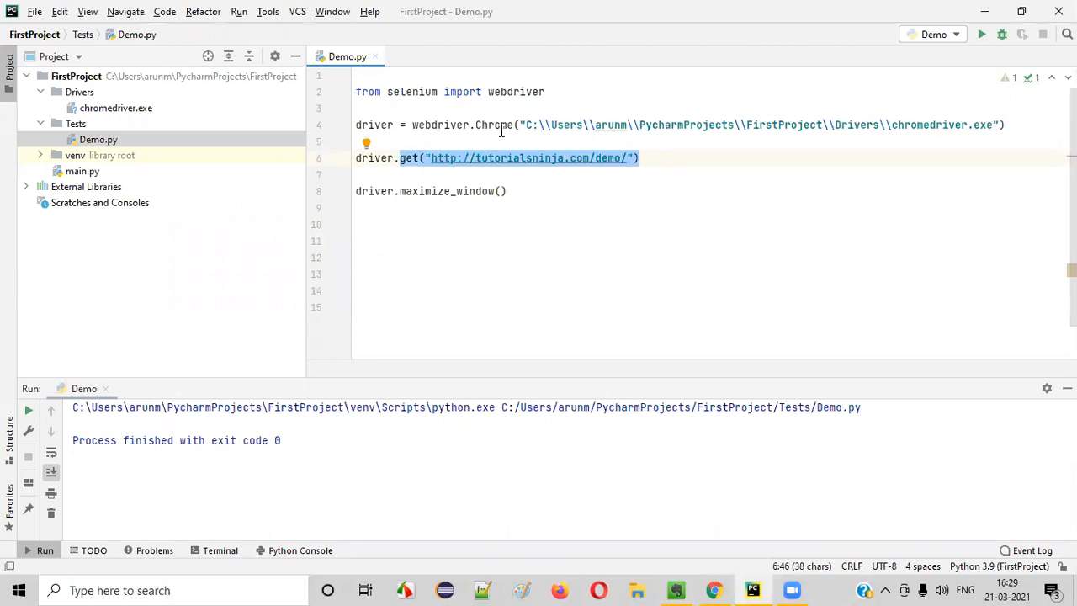
{"action": "left_click", "coordinate": [402, 192]}
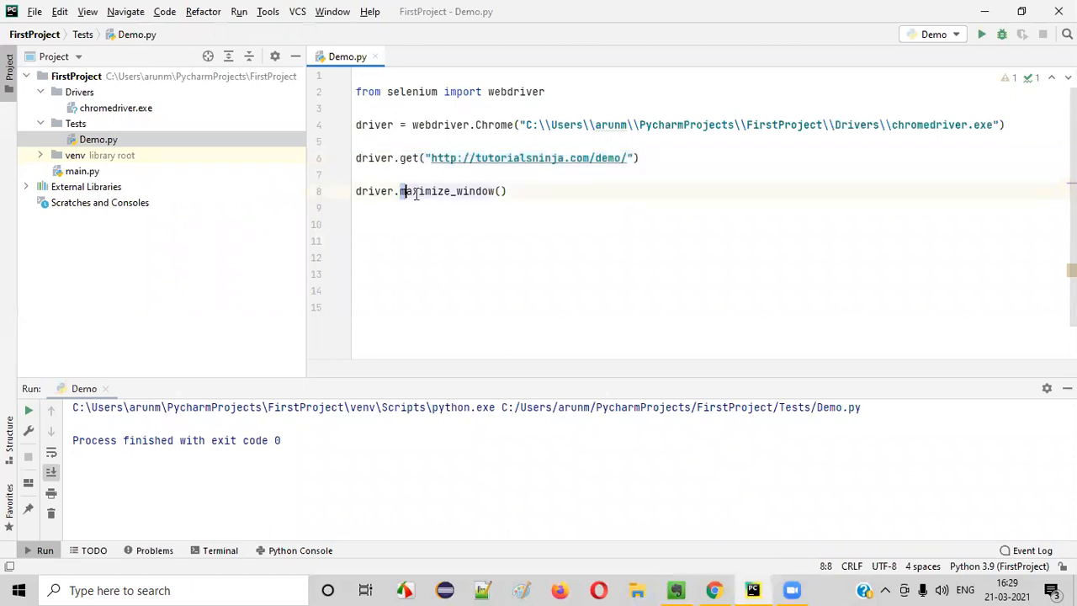
{"action": "double_click", "coordinate": [426, 192]}
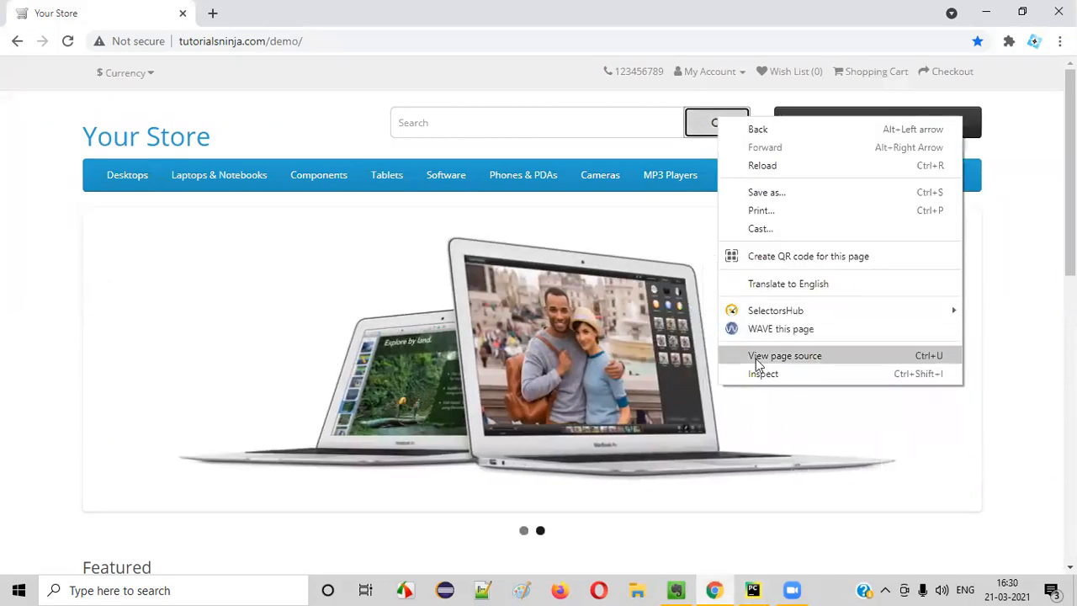
Step: Inspect the search button in DevTools and copy its class value btn btn-default btn-lg
{"action": "left_click", "coordinate": [762, 373]}
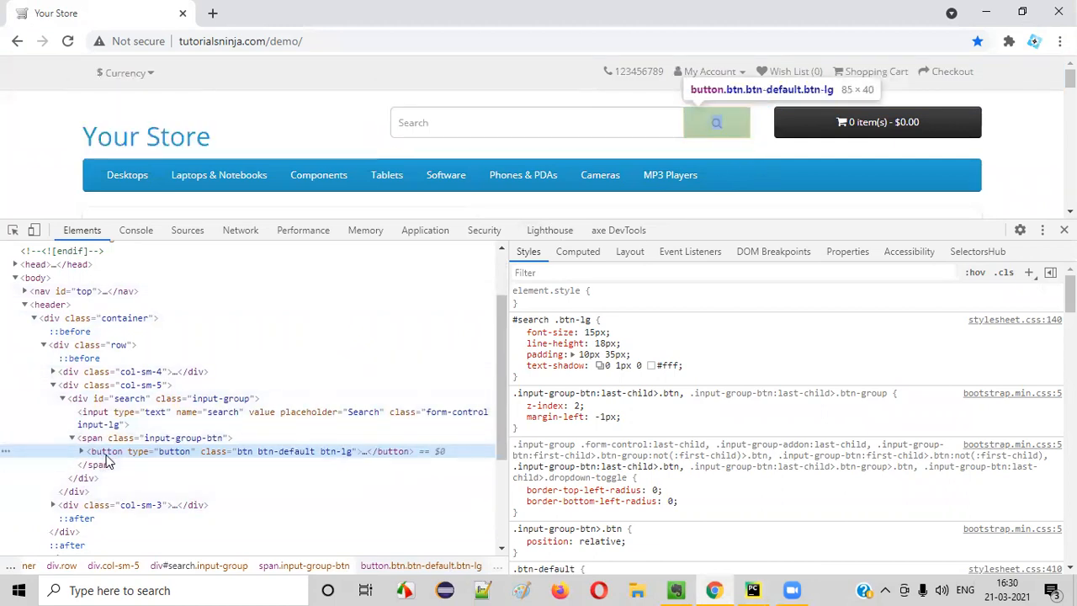
{"action": "mouse_move", "coordinate": [185, 464]}
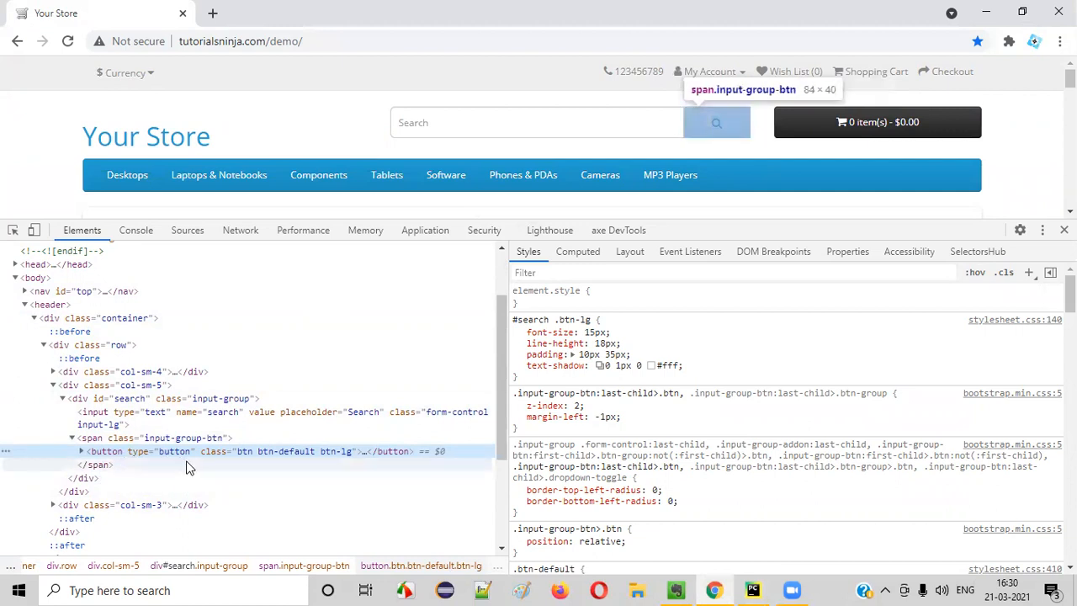
{"action": "mouse_move", "coordinate": [259, 451]}
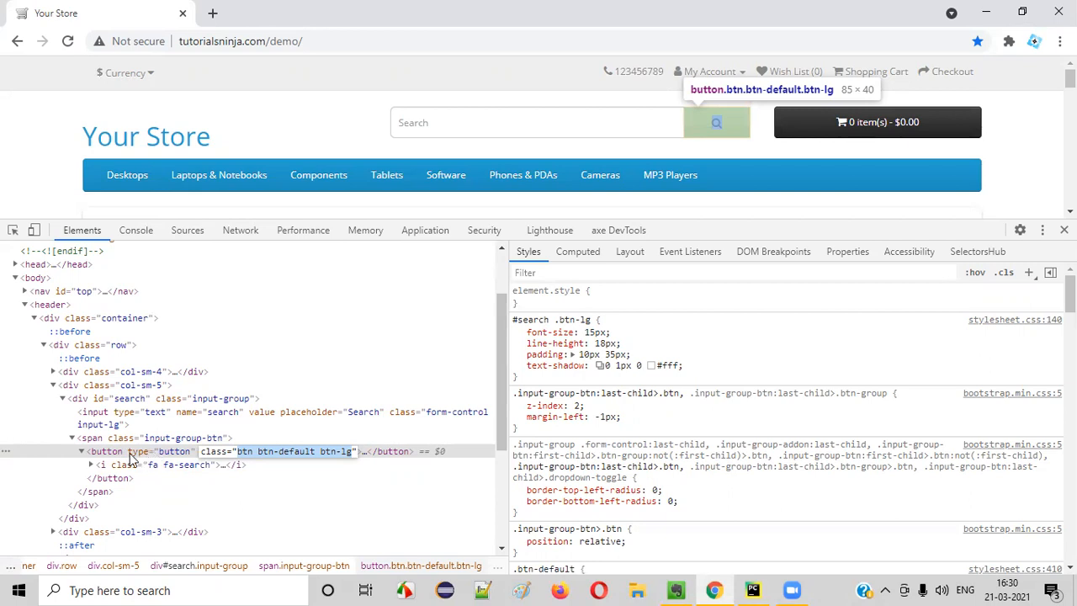
{"action": "mouse_move", "coordinate": [212, 457]}
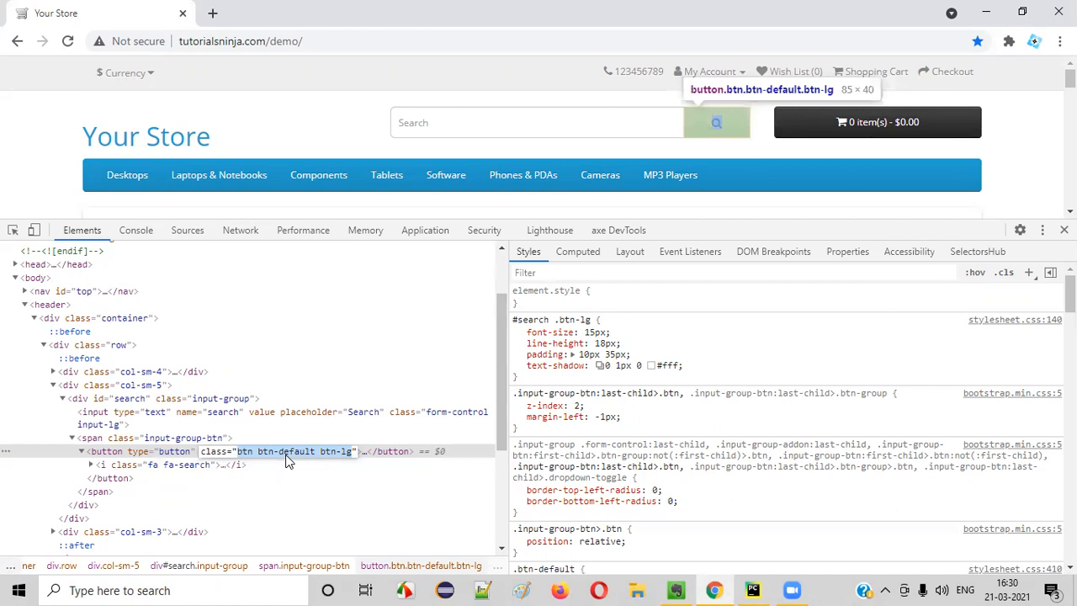
{"action": "right_click", "coordinate": [289, 461]}
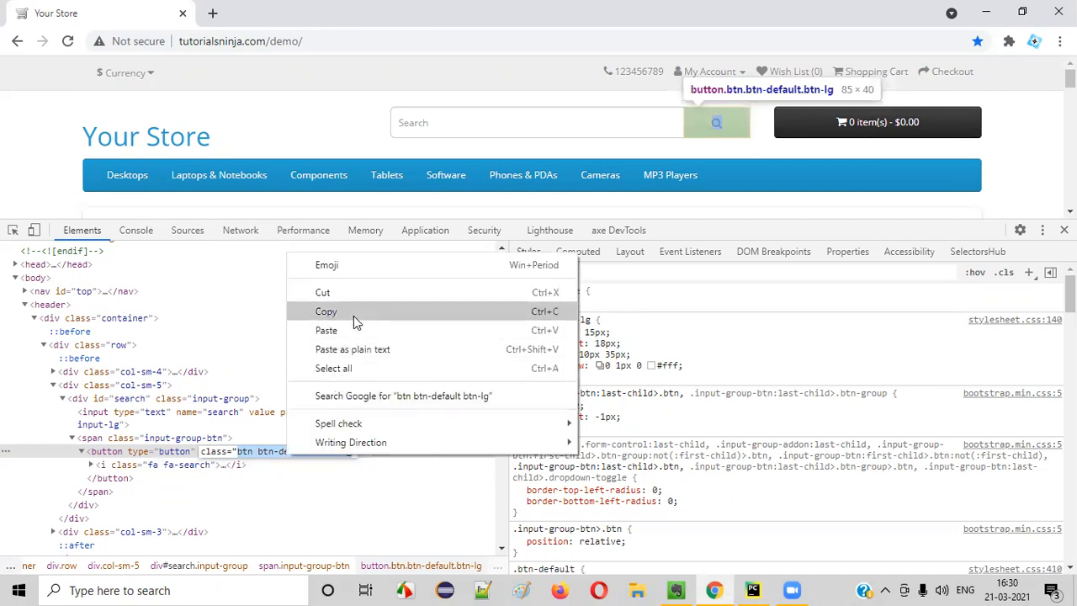
{"action": "left_click", "coordinate": [750, 589]}
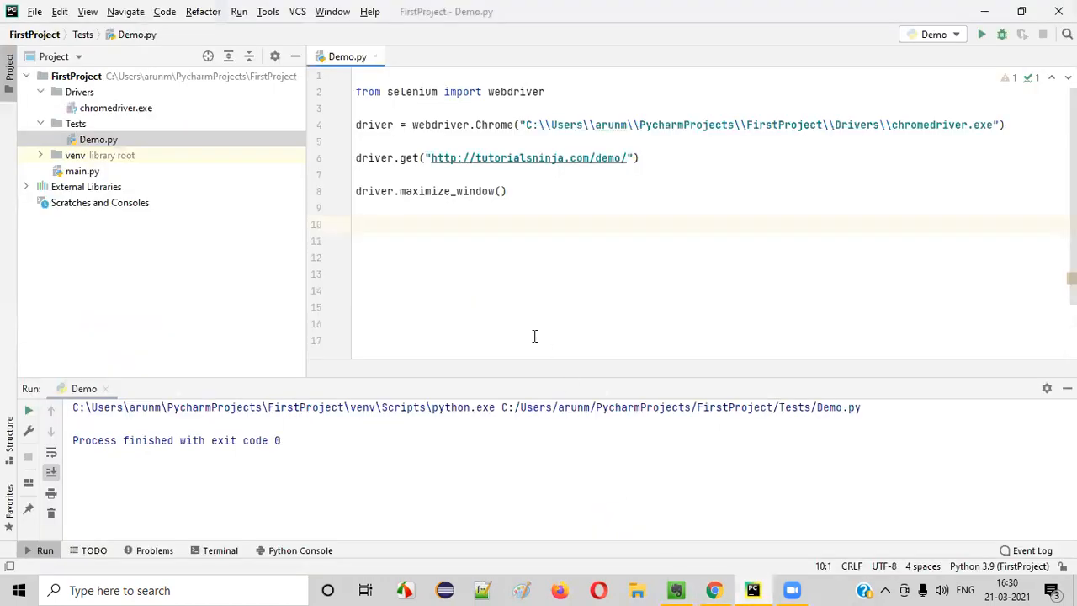
Step: Add driver.find_element_by_class_name("btn btn-default btn-lg") after maximize_window()
{"action": "type", "text": "driver.f"}
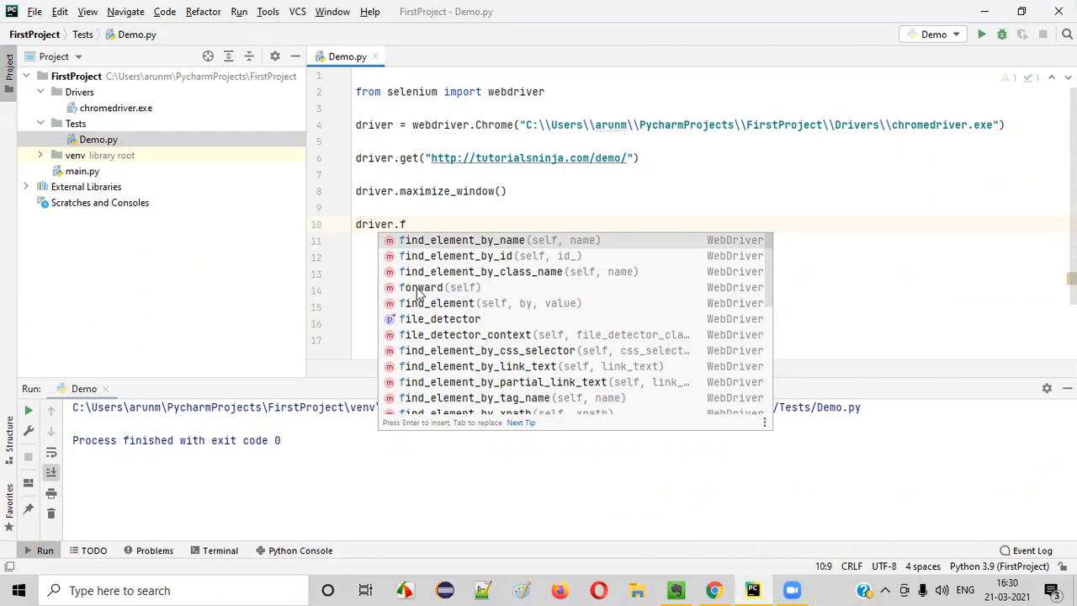
{"action": "mouse_move", "coordinate": [503, 282]}
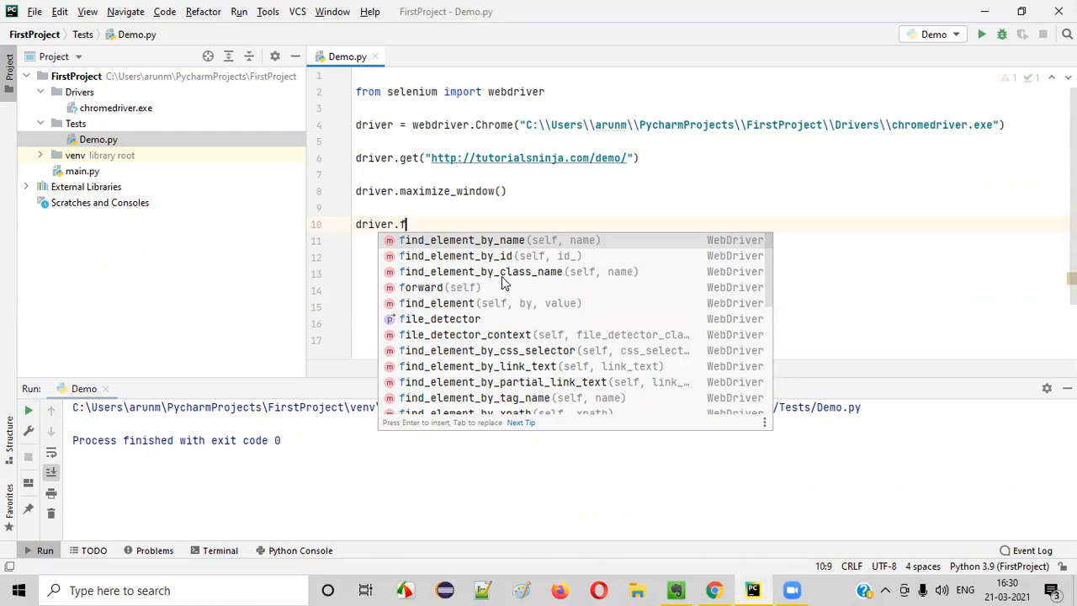
{"action": "left_click", "coordinate": [481, 271]}
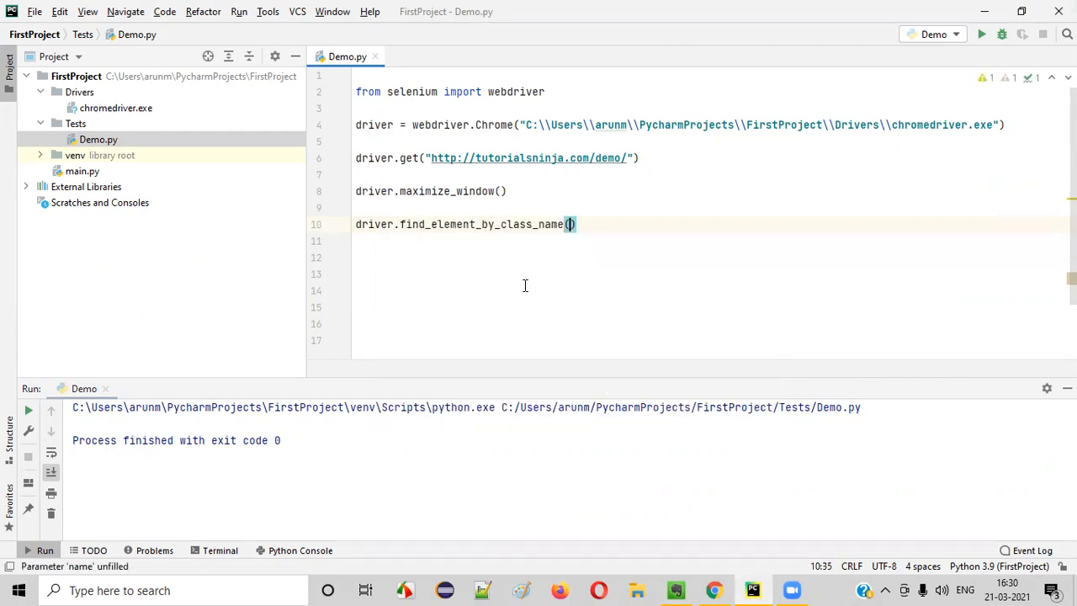
{"action": "type", "text": "\"\""}
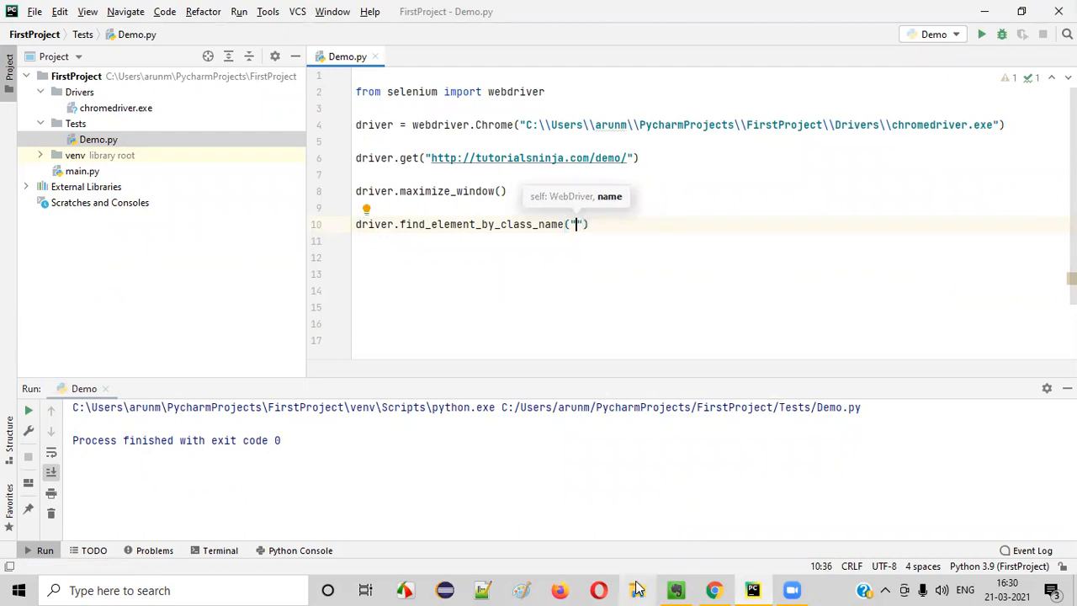
{"action": "type", "text": "btn btn-default btn-lg"}
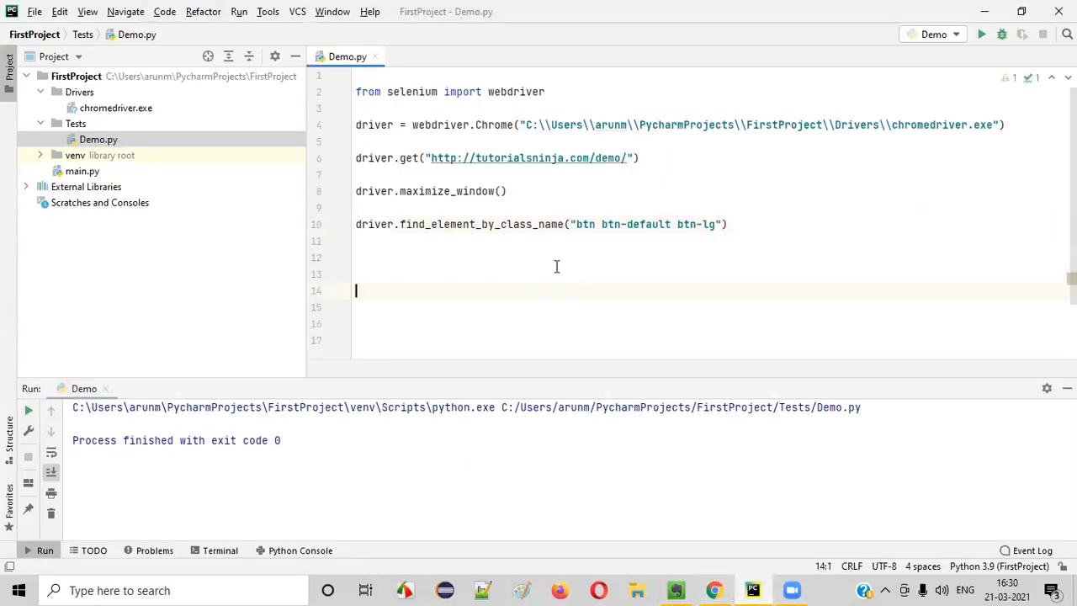
Step: Replace the spaces in the class value with dots, giving btn.btn-default.btn-lg
{"action": "double_click", "coordinate": [582, 224]}
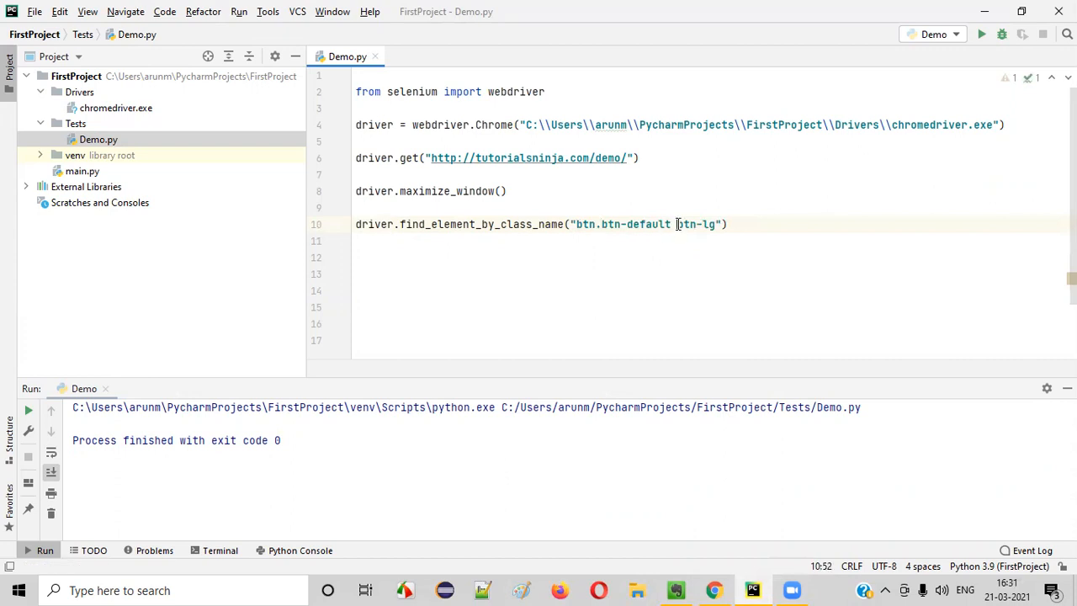
{"action": "type", "text": "."}
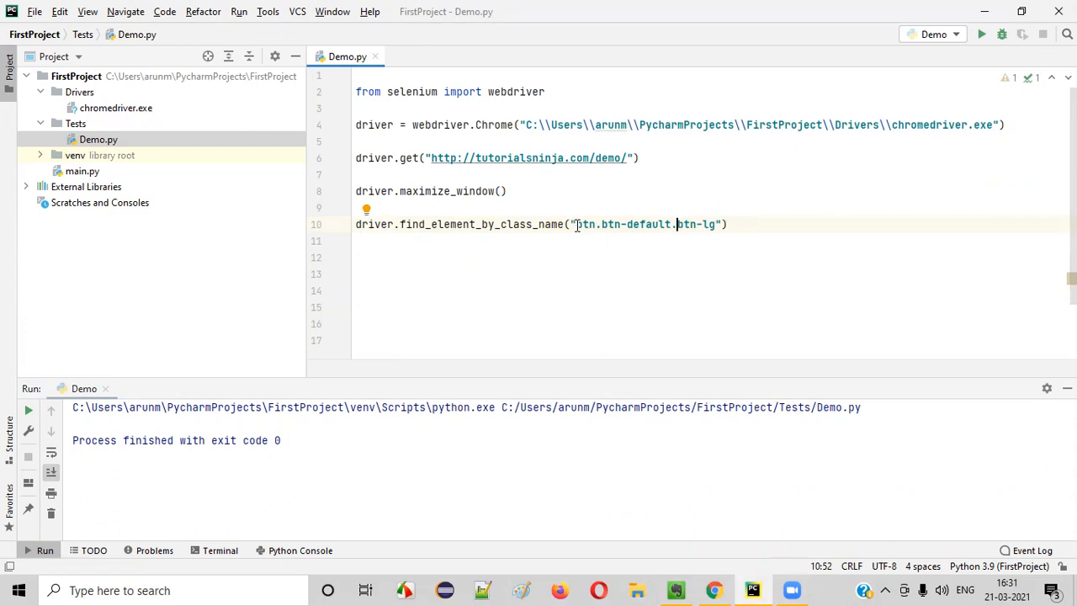
{"action": "double_click", "coordinate": [584, 224]}
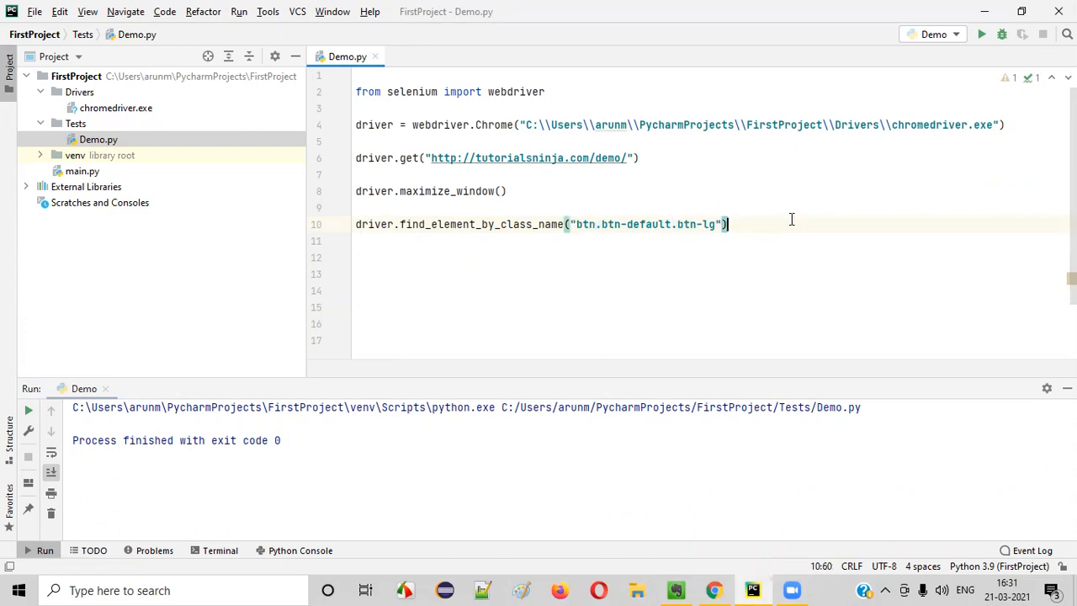
{"action": "type", "text": "."}
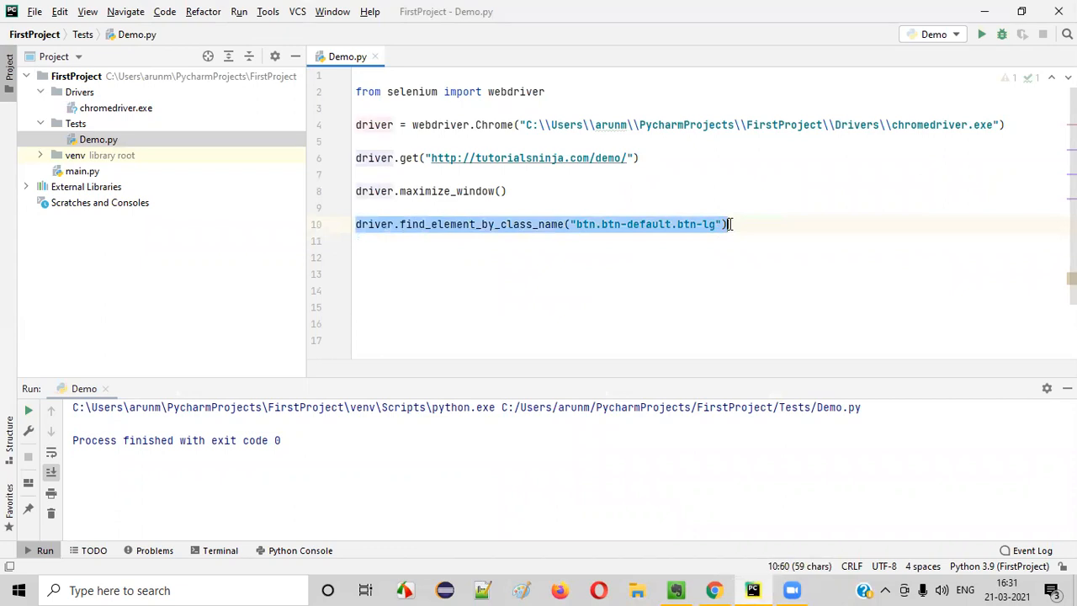
{"action": "type", "text": "."}
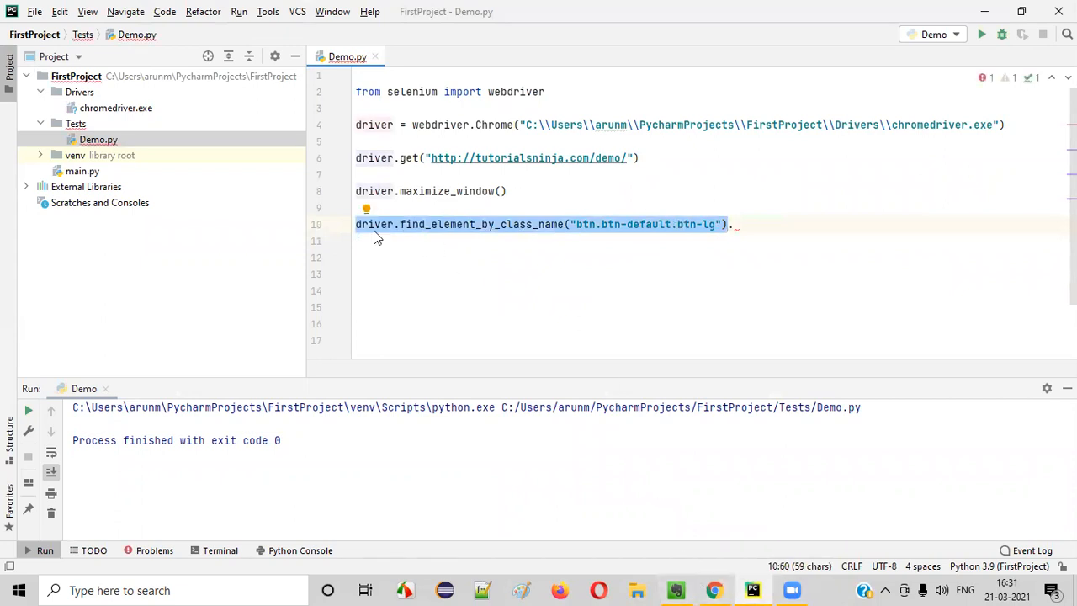
{"action": "mouse_move", "coordinate": [481, 236]}
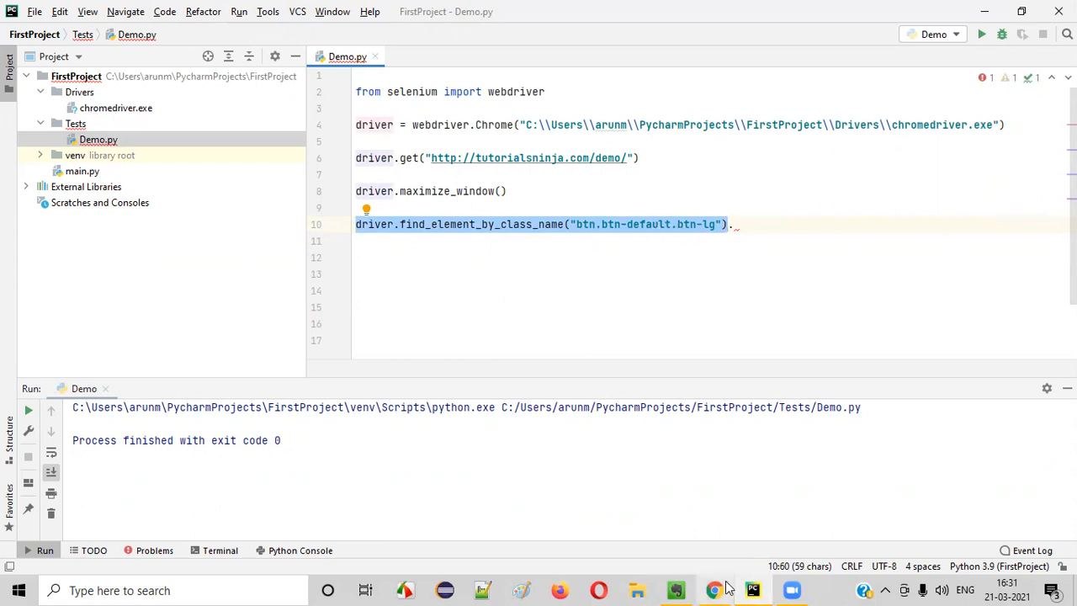
Step: Append .click() to the find-element line so the located search button gets clicked
{"action": "left_click", "coordinate": [713, 588]}
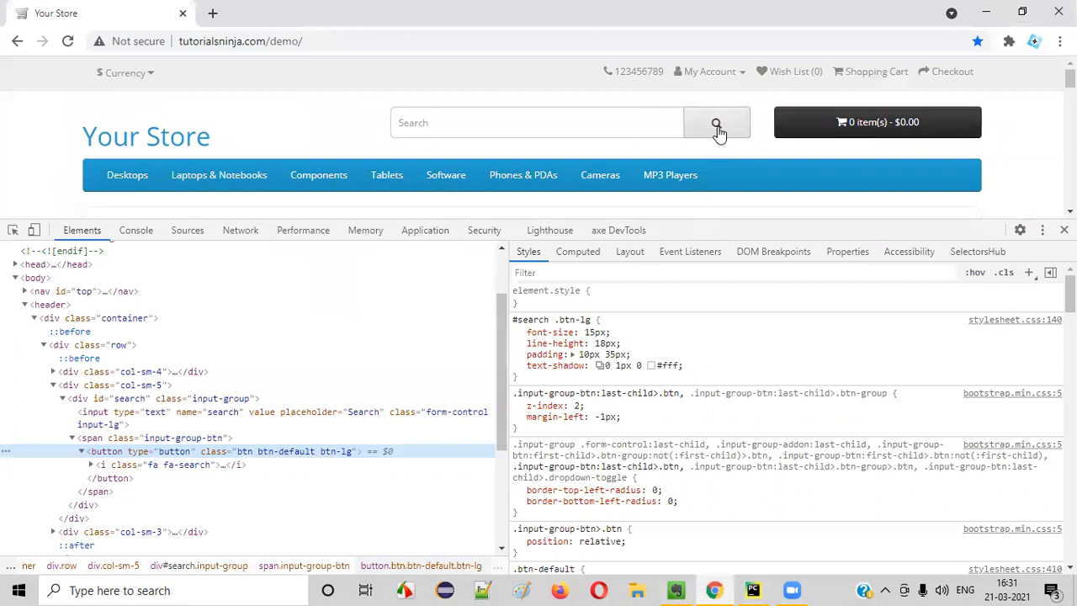
{"action": "left_click", "coordinate": [750, 589]}
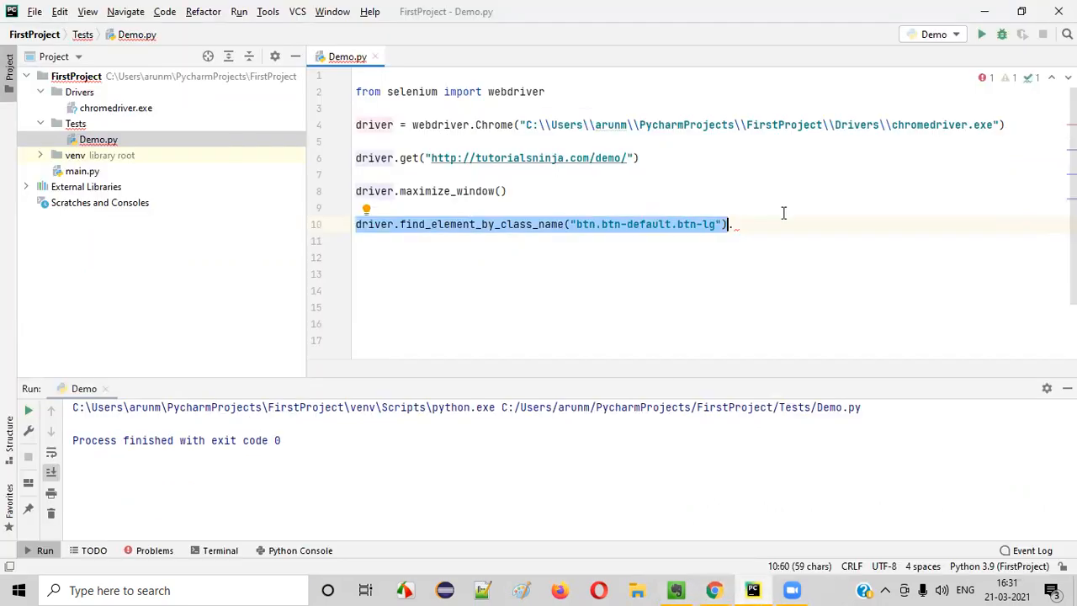
{"action": "type", "text": "."}
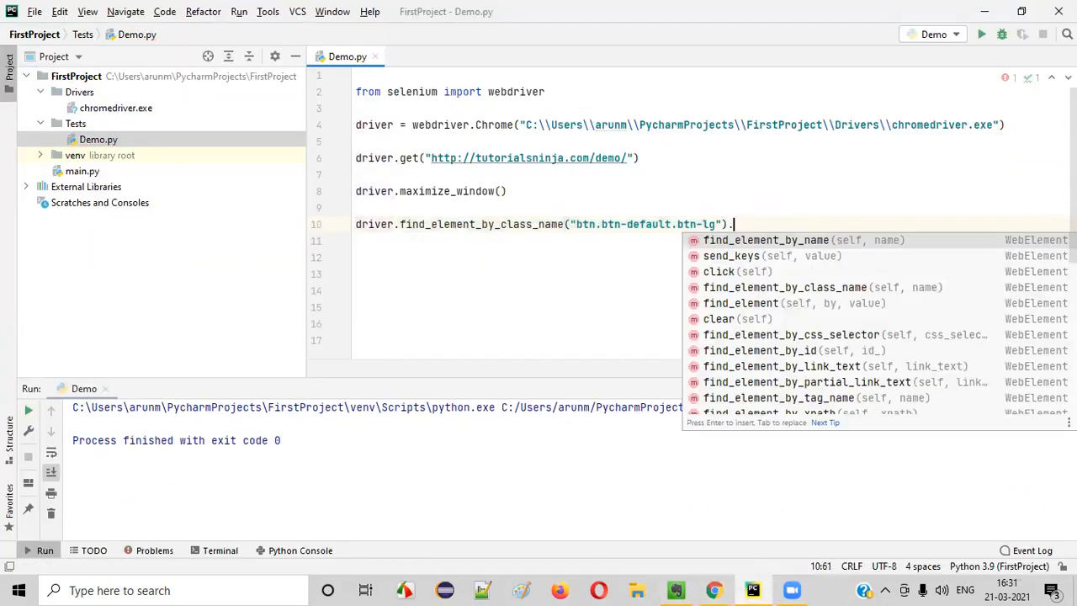
{"action": "type", "text": "click"}
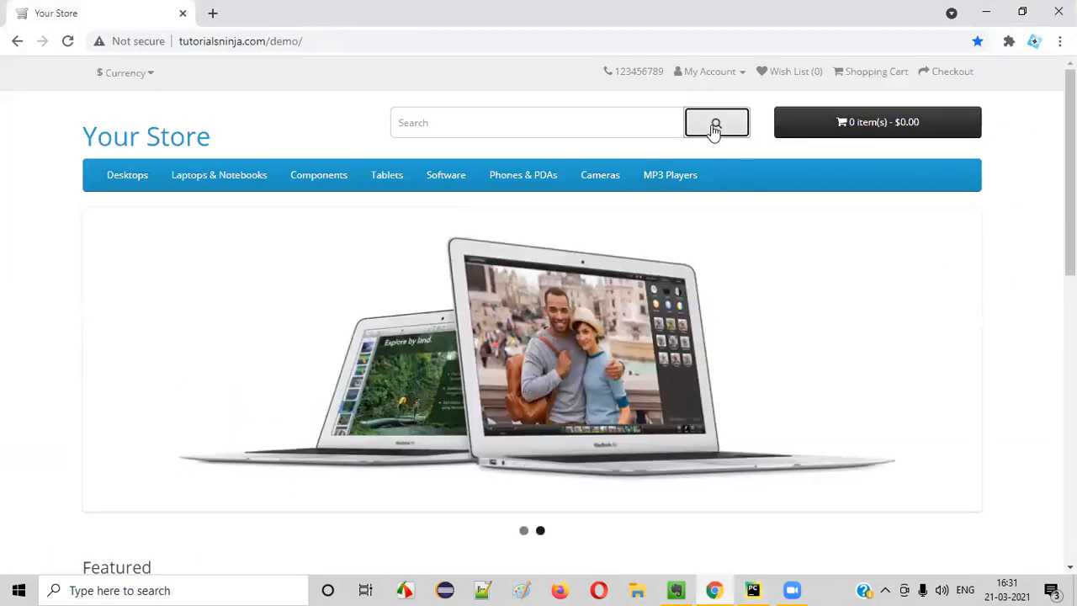
{"action": "left_click", "coordinate": [717, 121]}
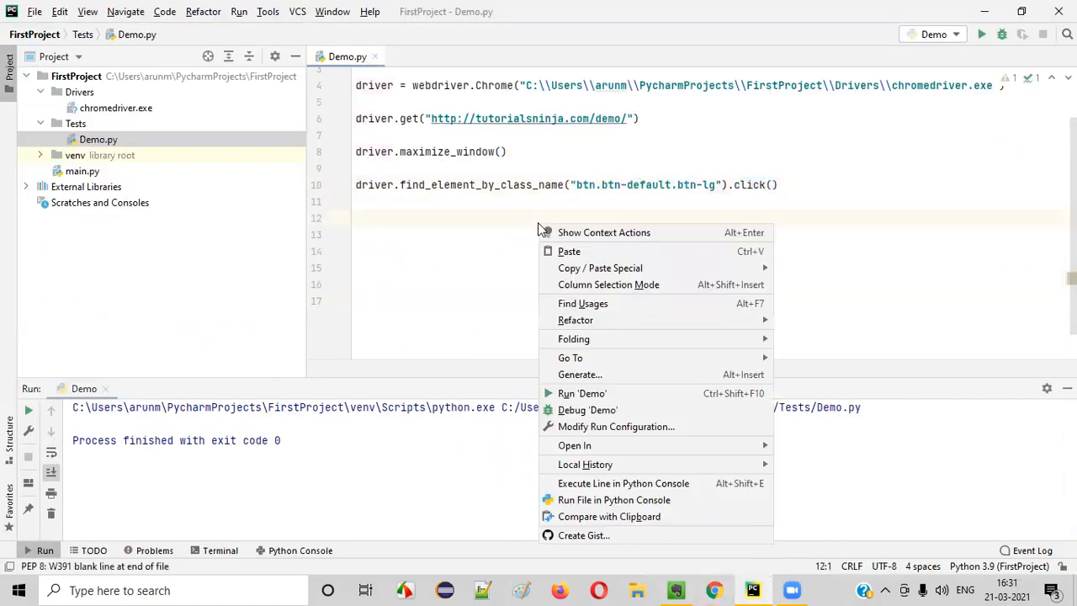
{"action": "mouse_move", "coordinate": [582, 394]}
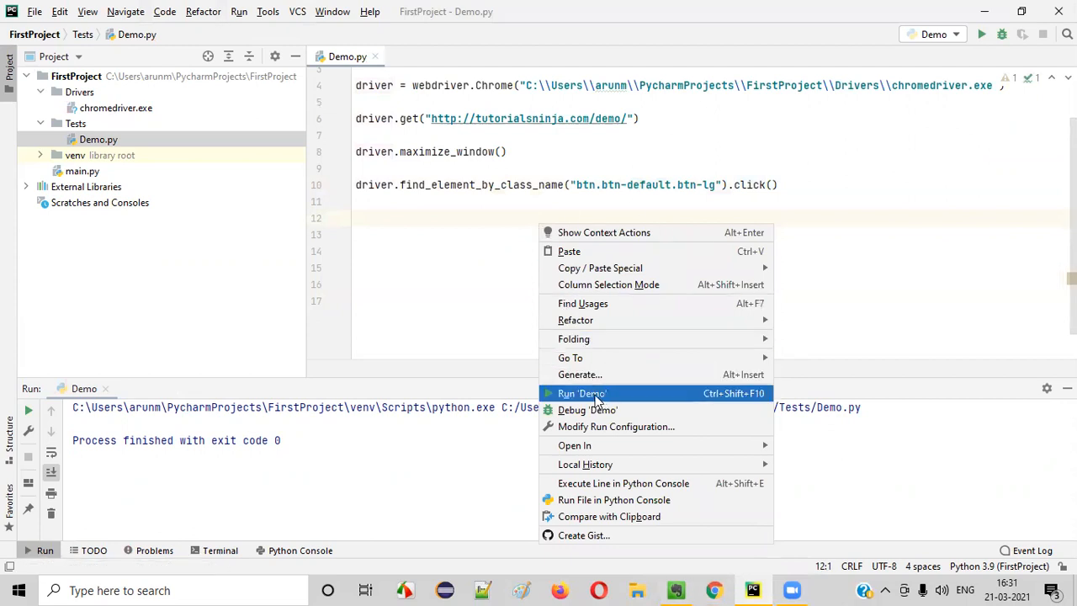
Step: Run 'Demo' so the script launches Chrome and clicks the search button
{"action": "left_click", "coordinate": [582, 393]}
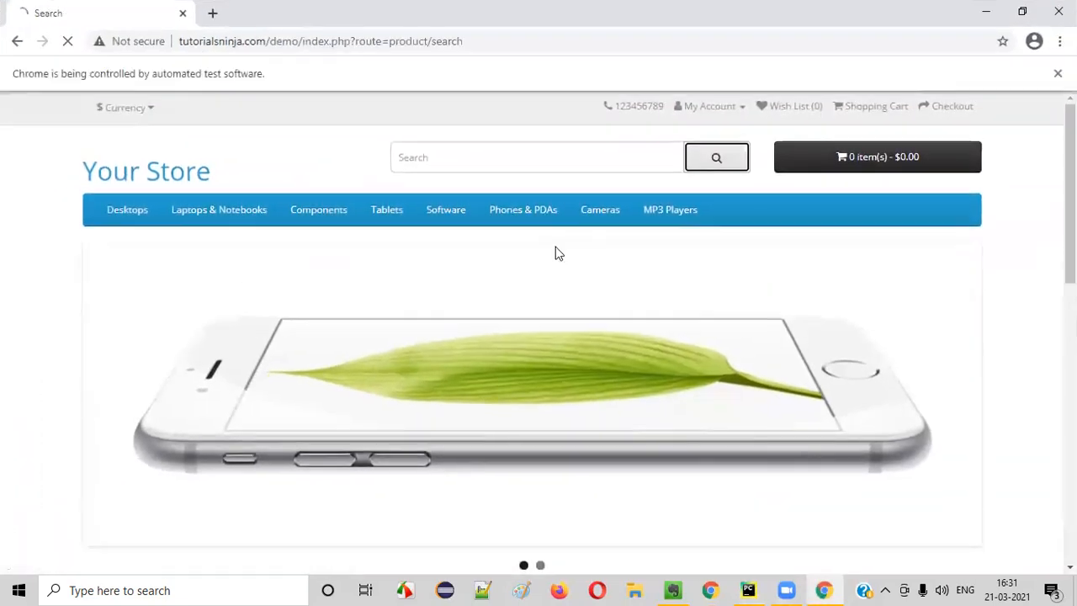
{"action": "left_click", "coordinate": [716, 156]}
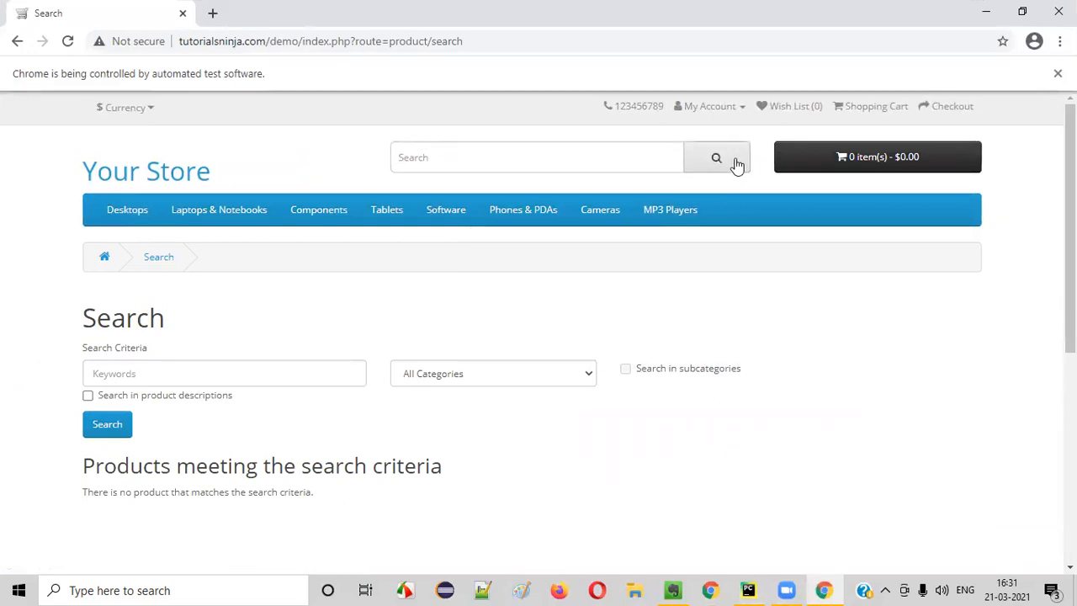
{"action": "double_click", "coordinate": [123, 316]}
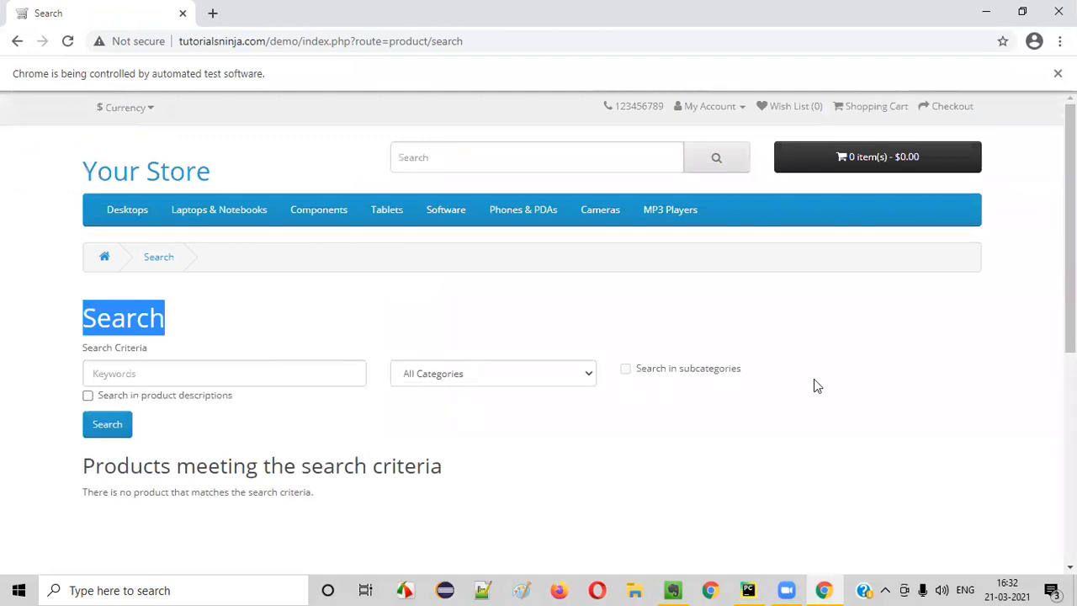
{"action": "left_click", "coordinate": [747, 589]}
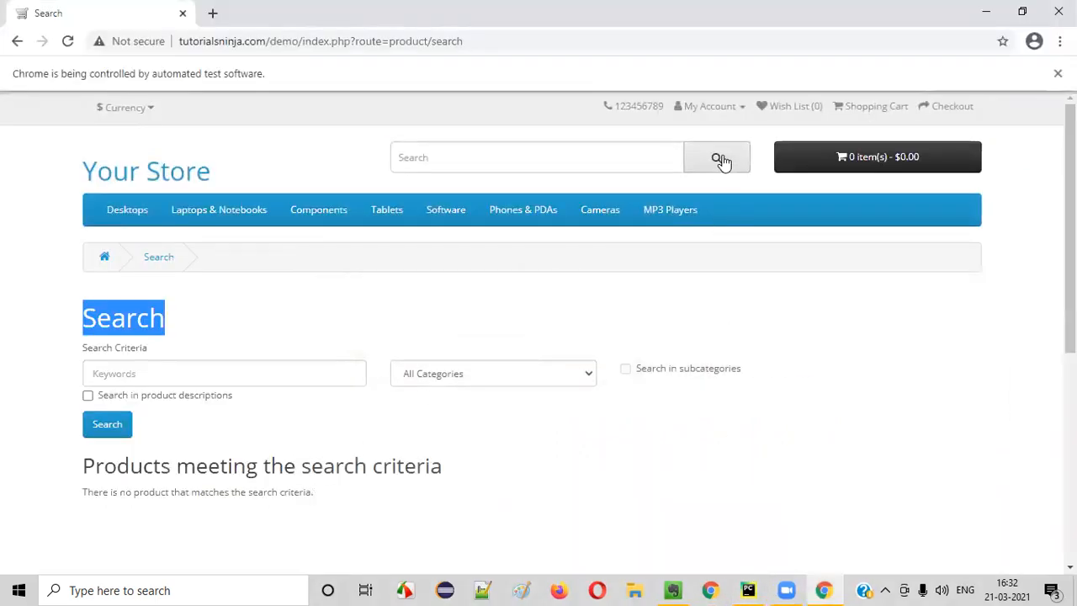
{"action": "mouse_move", "coordinate": [642, 380]}
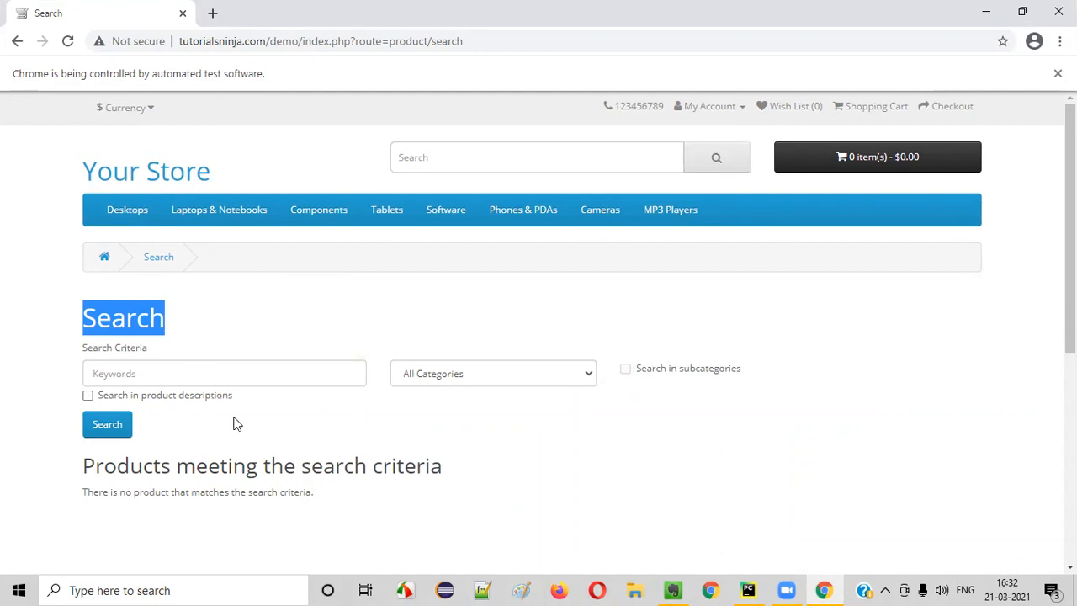
{"action": "mouse_move", "coordinate": [328, 272]}
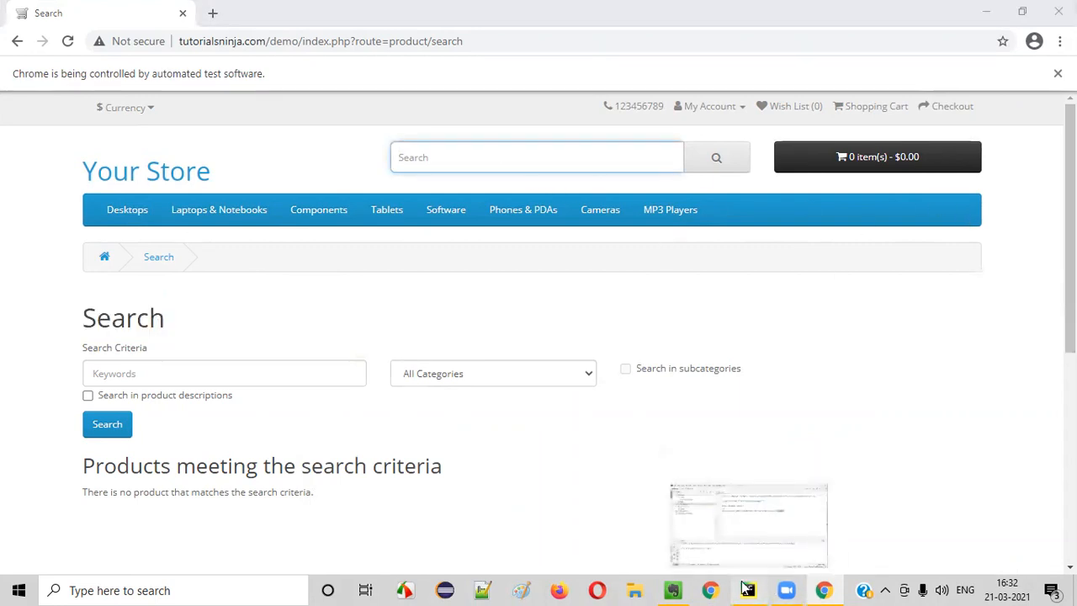
Step: Review the finished find-and-click line in Demo.py, then return to the Evernote click() note
{"action": "left_click", "coordinate": [747, 588]}
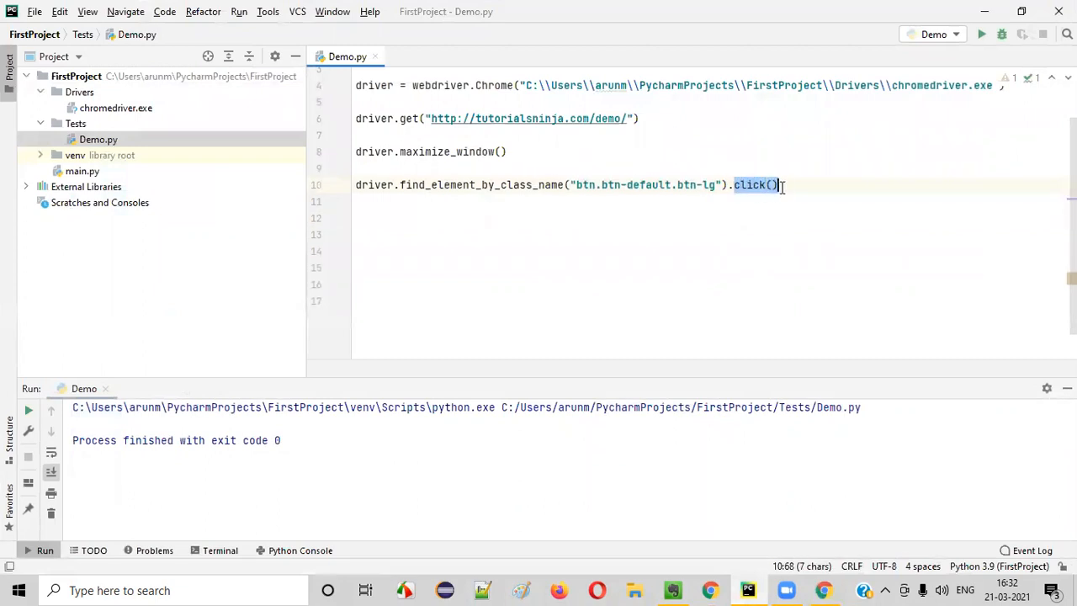
{"action": "mouse_move", "coordinate": [690, 239]}
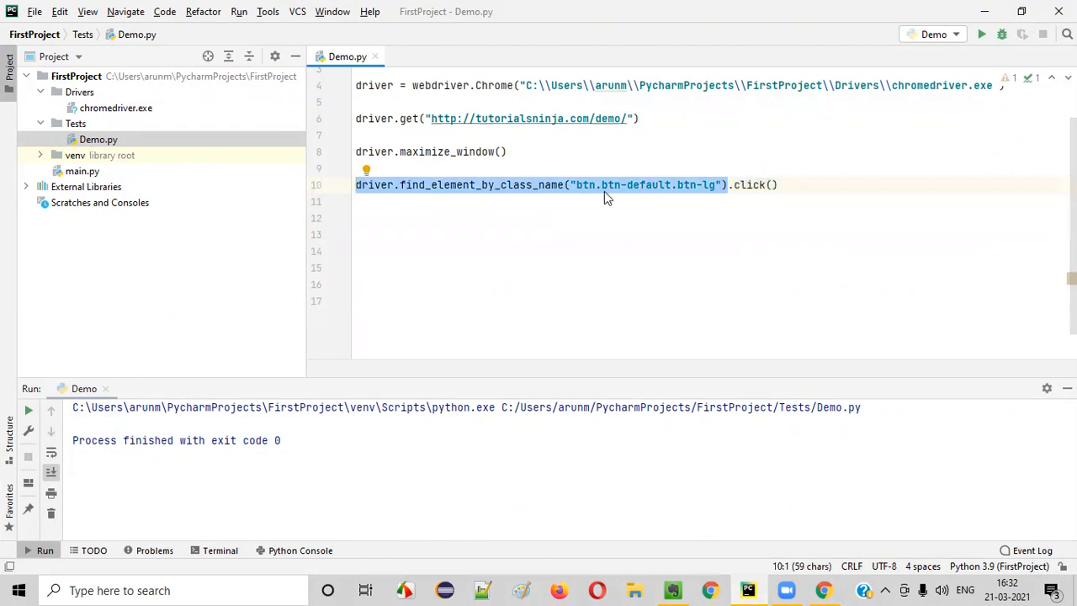
{"action": "mouse_move", "coordinate": [633, 194]}
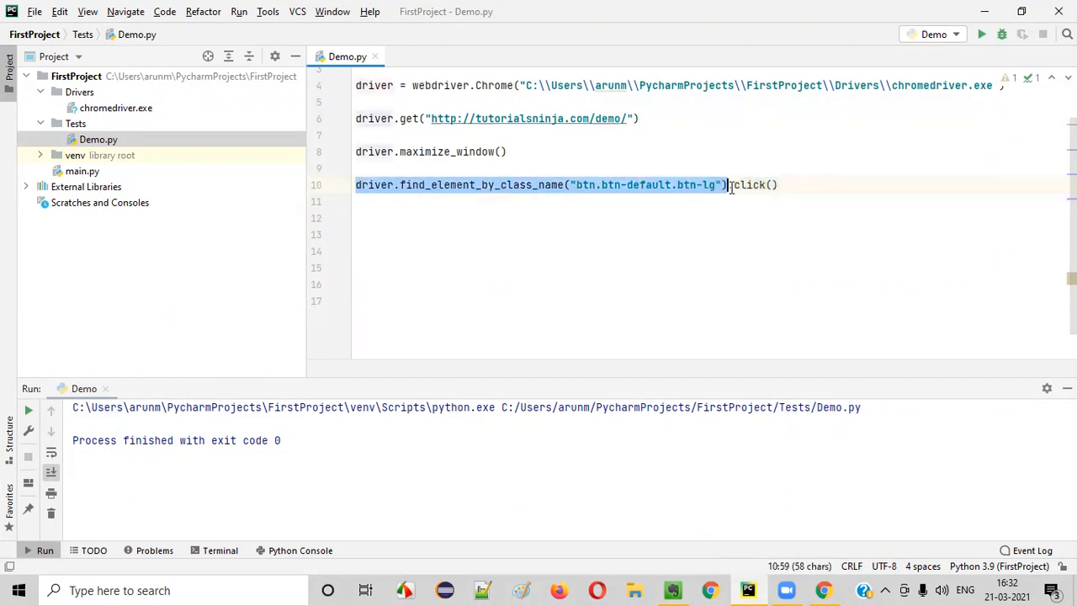
{"action": "double_click", "coordinate": [748, 183]}
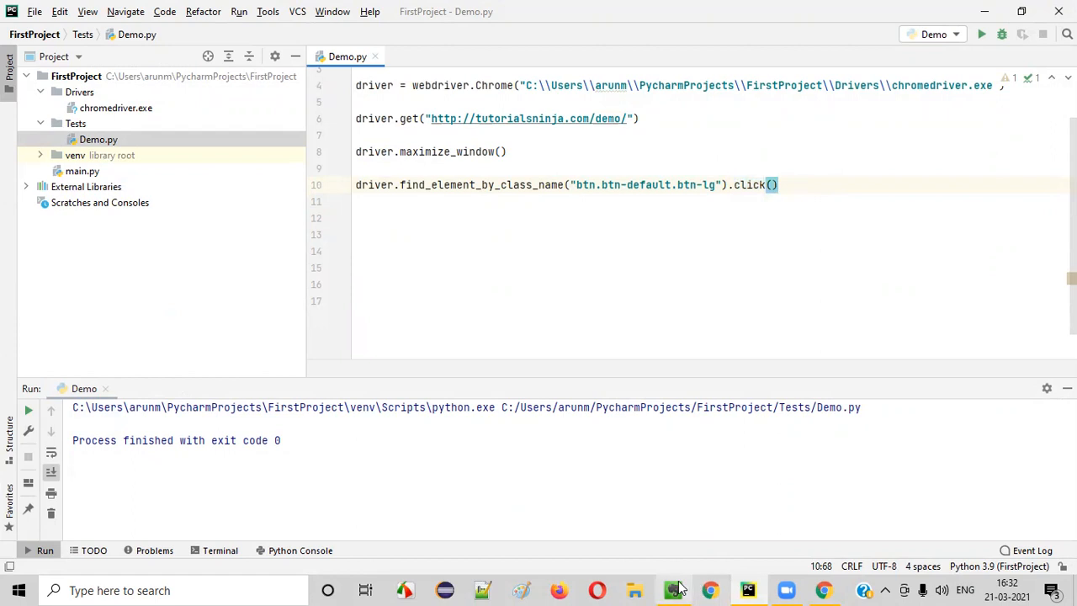
{"action": "left_click", "coordinate": [673, 589]}
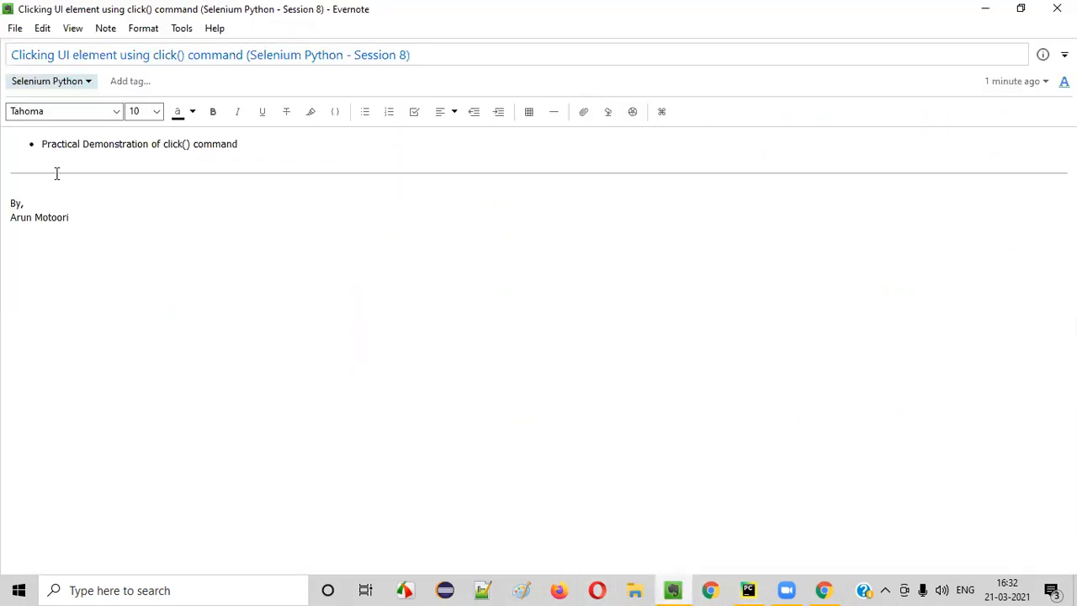
{"action": "mouse_move", "coordinate": [165, 64]}
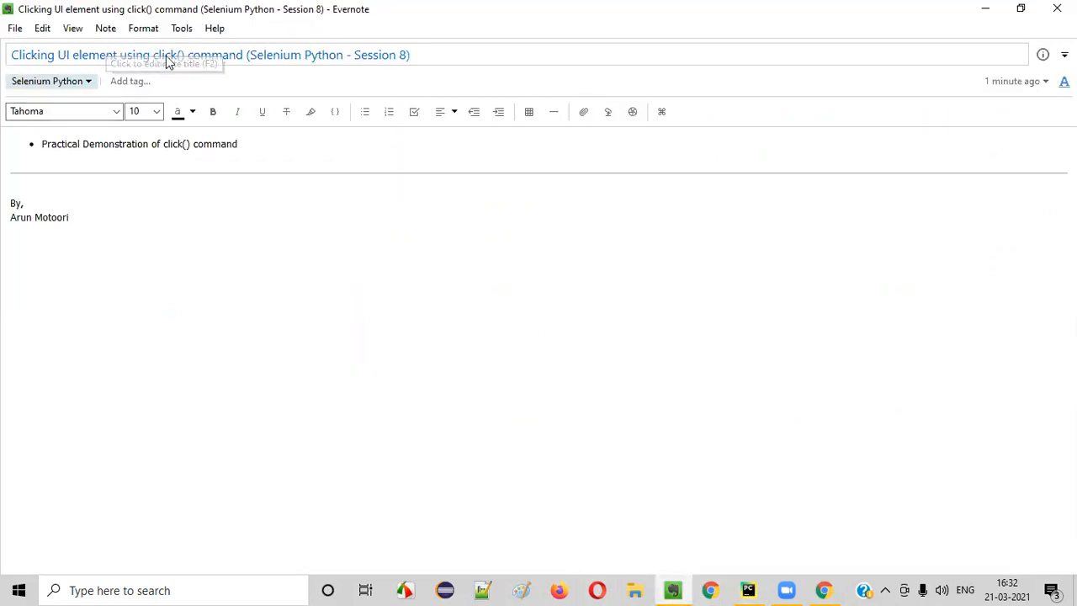
{"action": "double_click", "coordinate": [165, 54]}
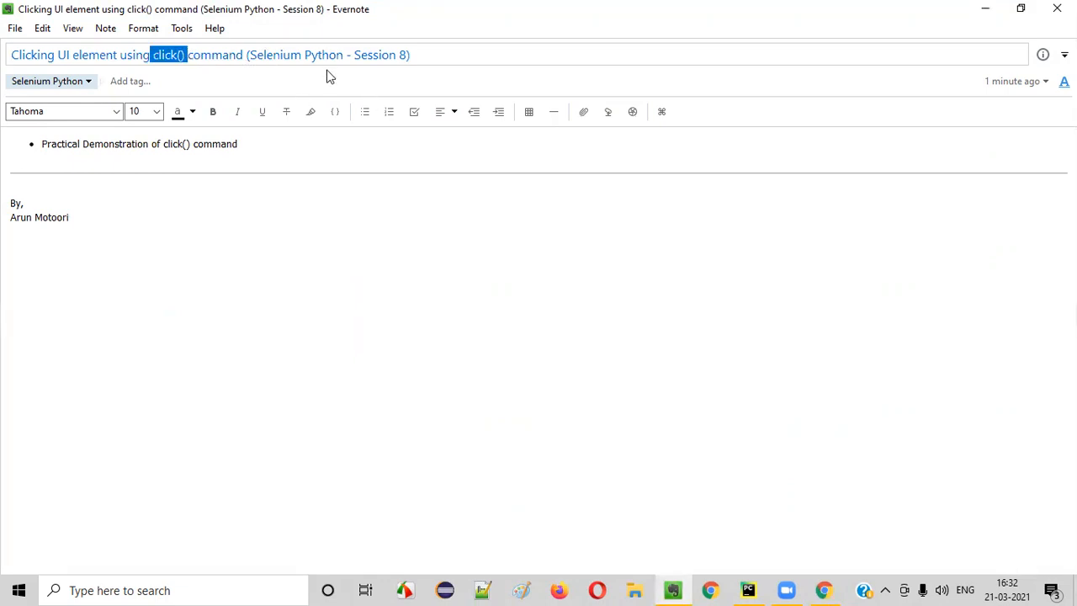
{"action": "mouse_move", "coordinate": [398, 242]}
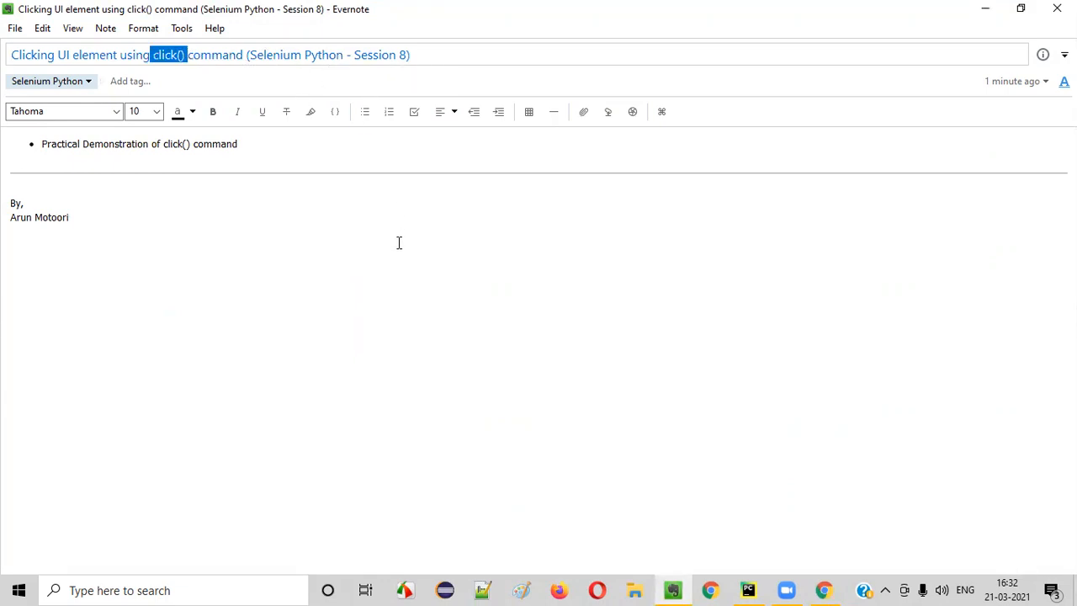